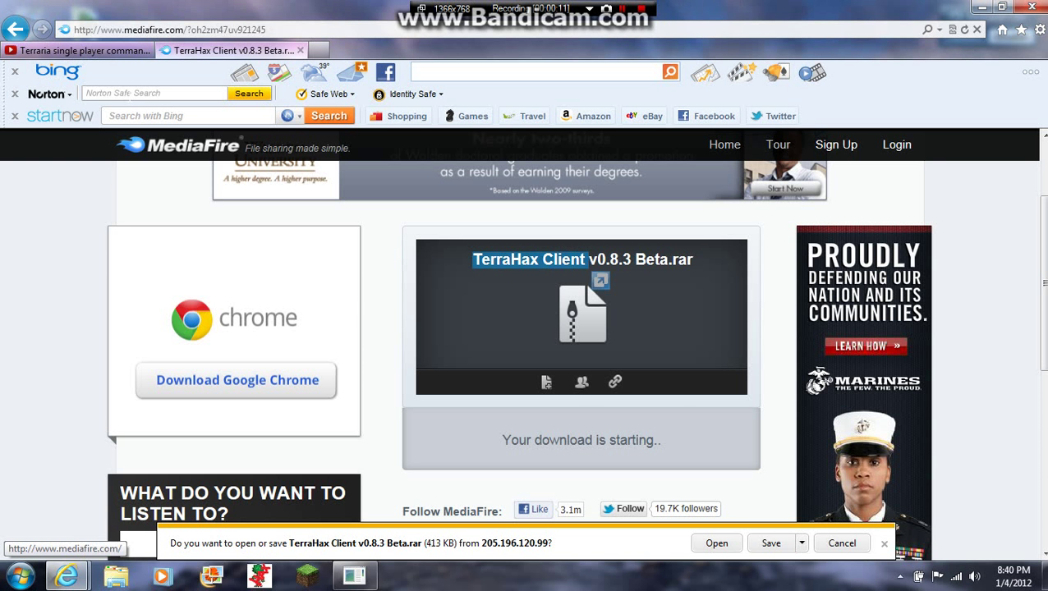
Switch to the terrahax YouTube tab and scroll down to the adf.ly download link in the description.
{"action": "left_click", "coordinate": [78, 50]}
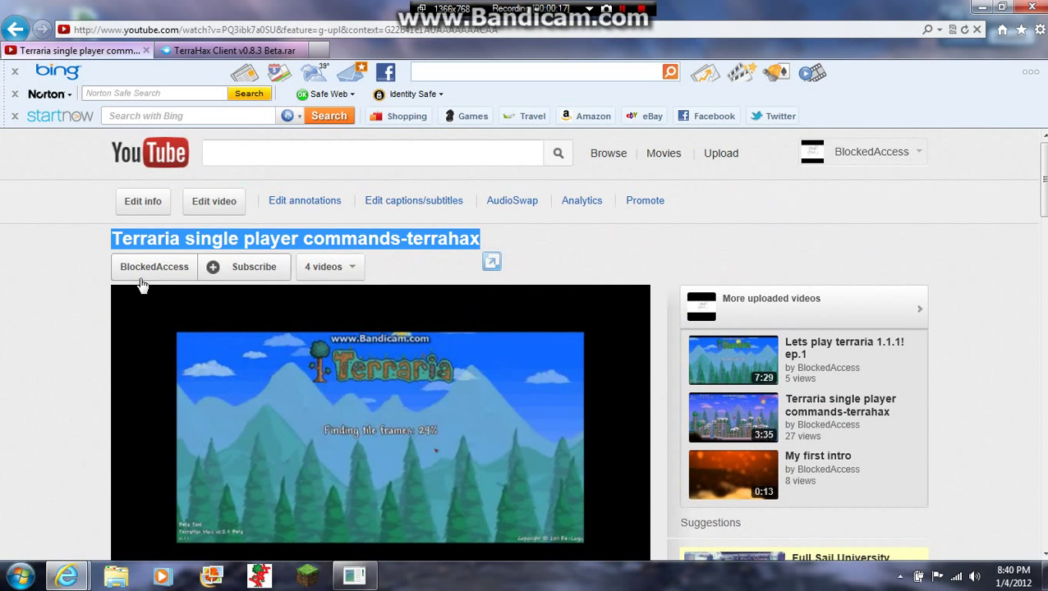
{"action": "scroll", "scroll_direction": "down", "scroll_amount": 3}
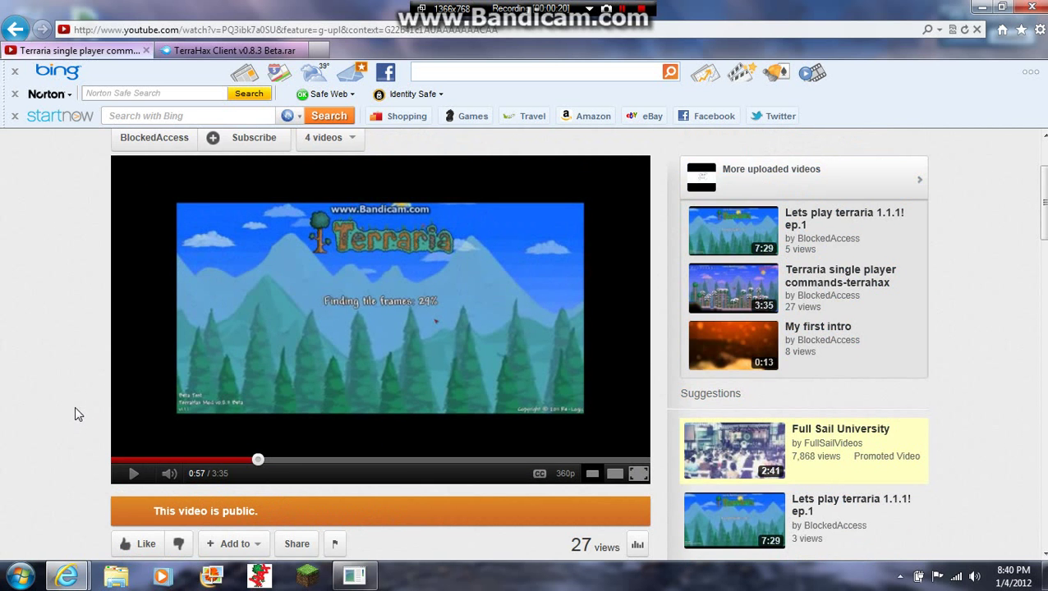
{"action": "scroll", "scroll_direction": "down", "scroll_amount": 3}
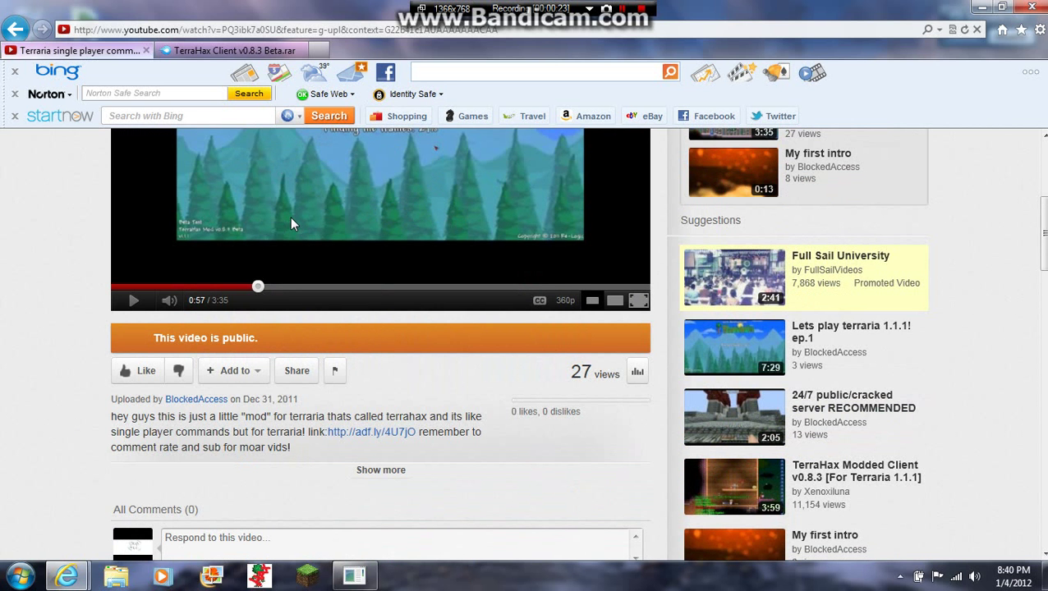
{"action": "mouse_move", "coordinate": [233, 243]}
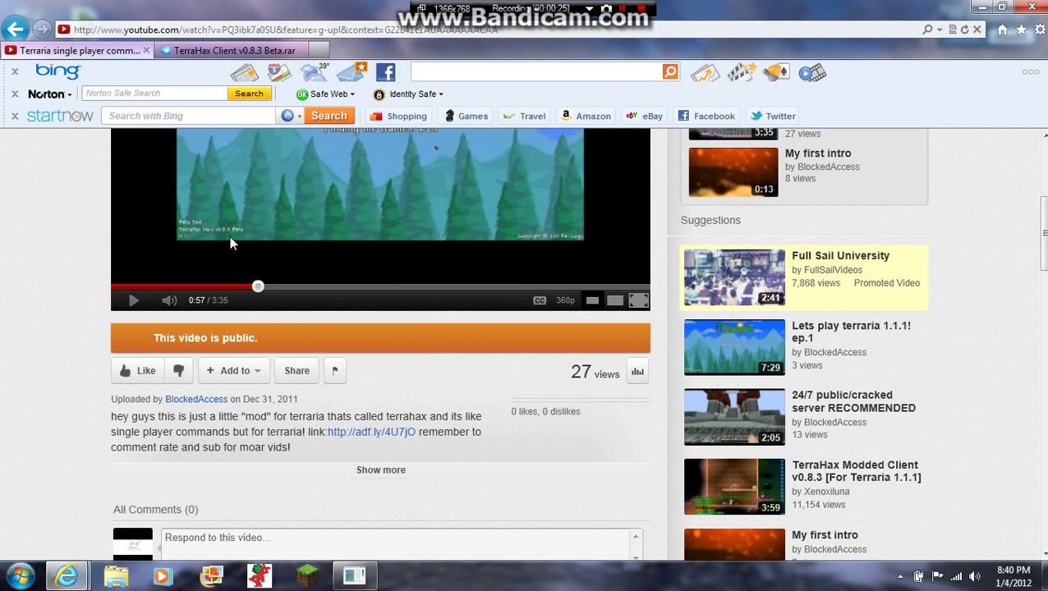
{"action": "mouse_move", "coordinate": [370, 434]}
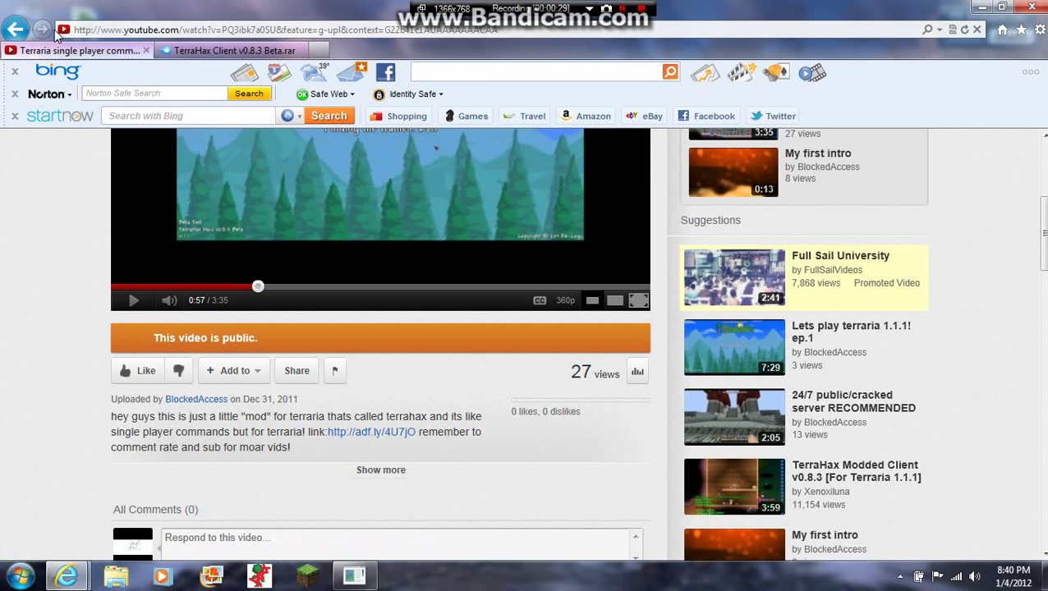
{"action": "mouse_move", "coordinate": [231, 321]}
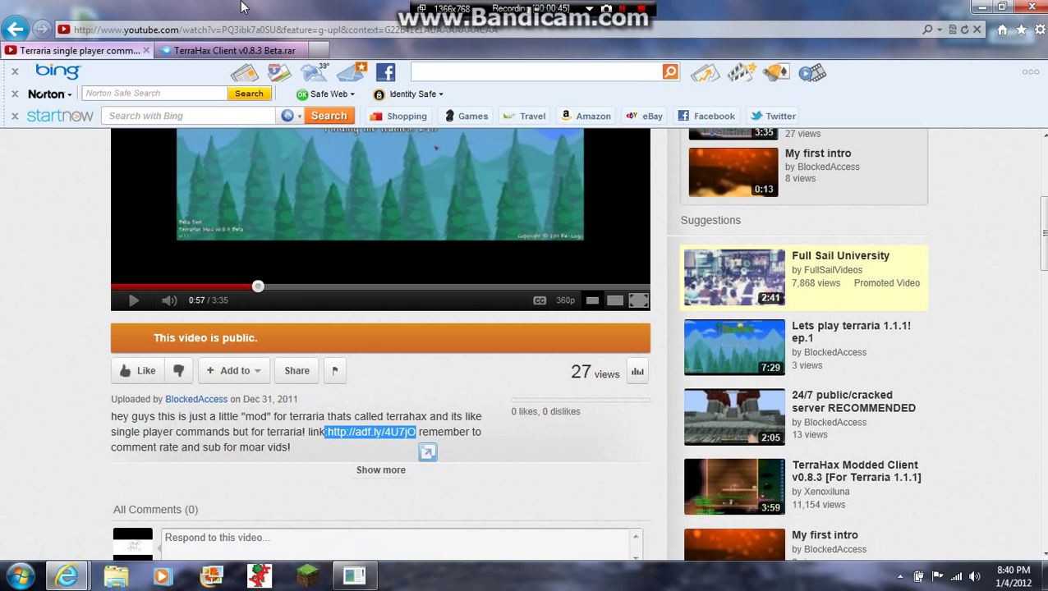
Save the TerraHax Client v0.8.3 Beta archive to the Desktop using Save as.
{"action": "left_click", "coordinate": [369, 432]}
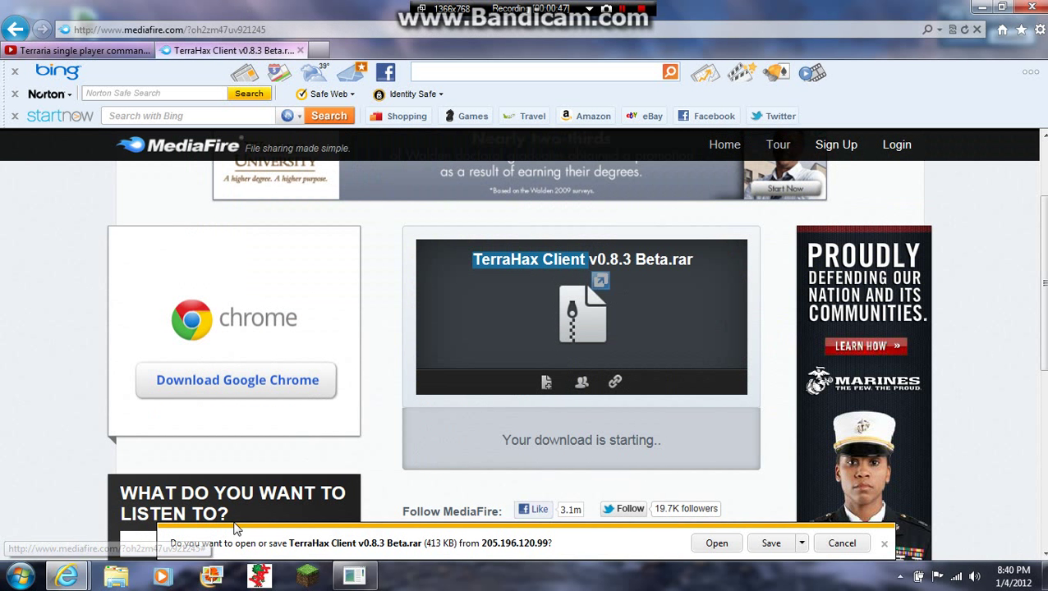
{"action": "mouse_move", "coordinate": [177, 153]}
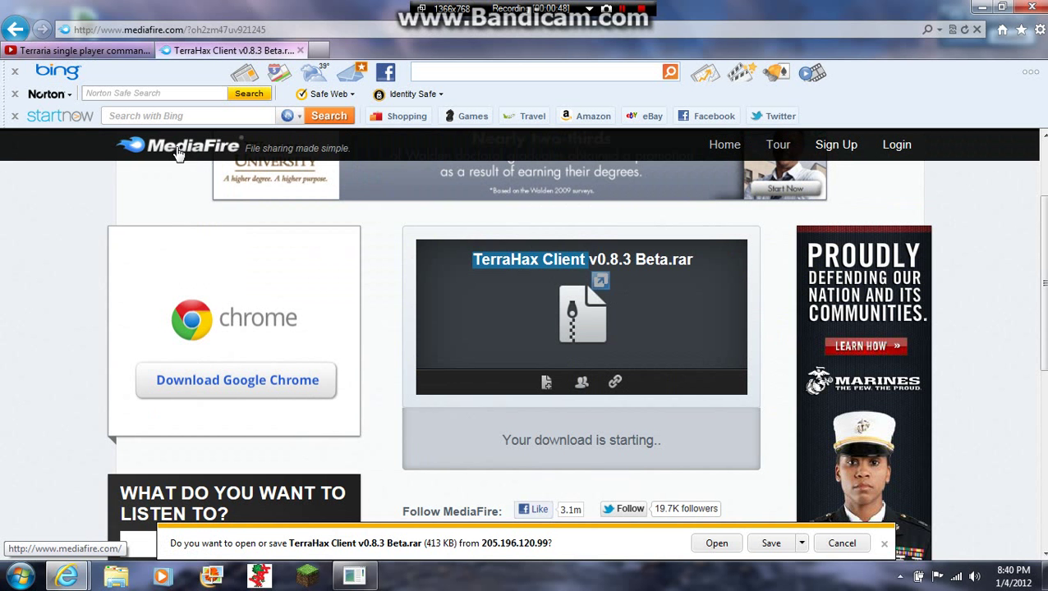
{"action": "mouse_move", "coordinate": [78, 50]}
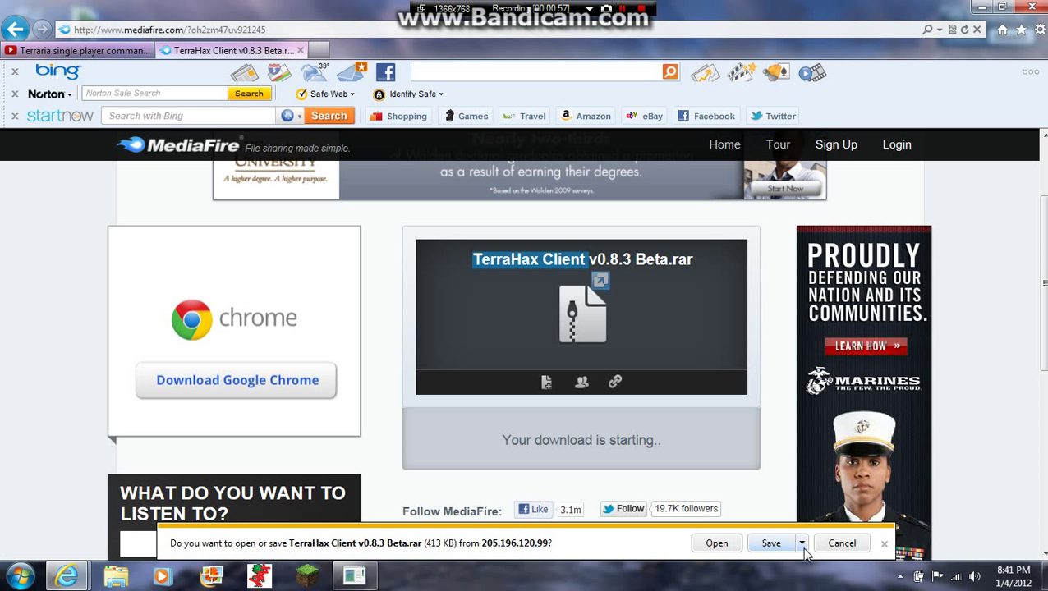
{"action": "left_click", "coordinate": [801, 543]}
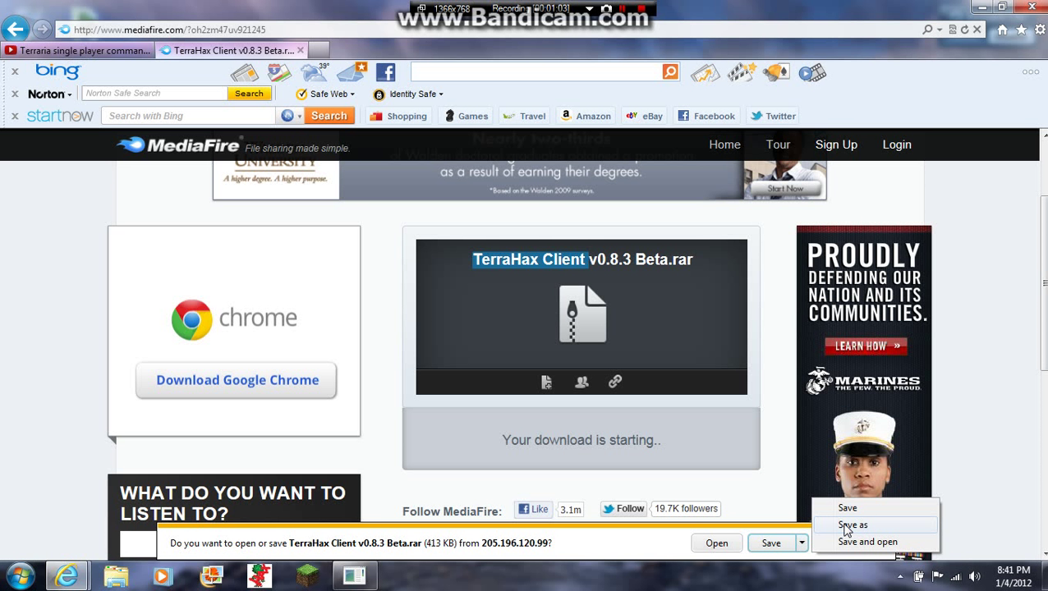
{"action": "left_click", "coordinate": [851, 525]}
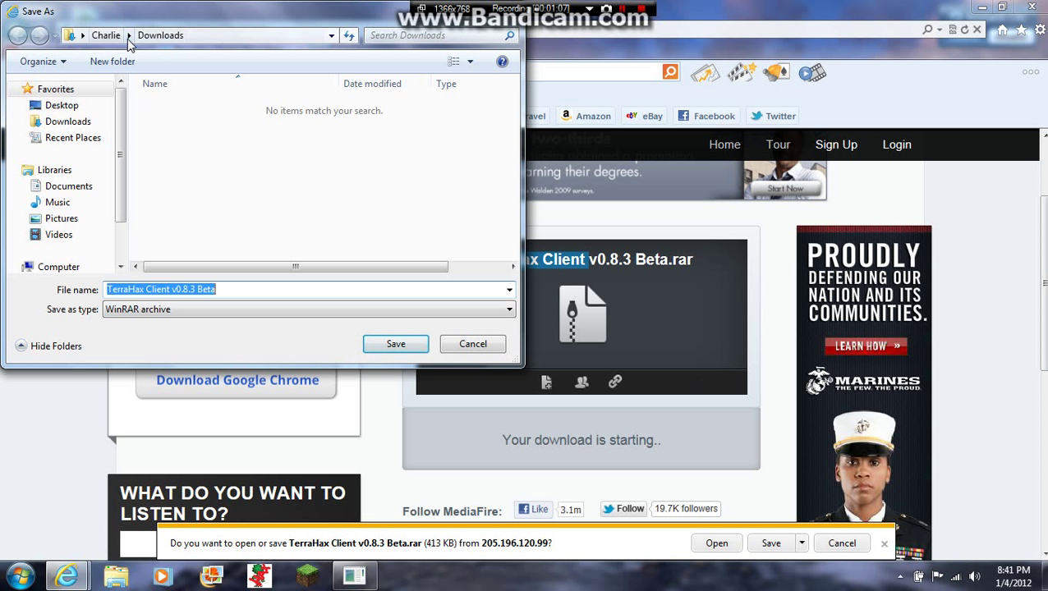
{"action": "left_click", "coordinate": [130, 35]}
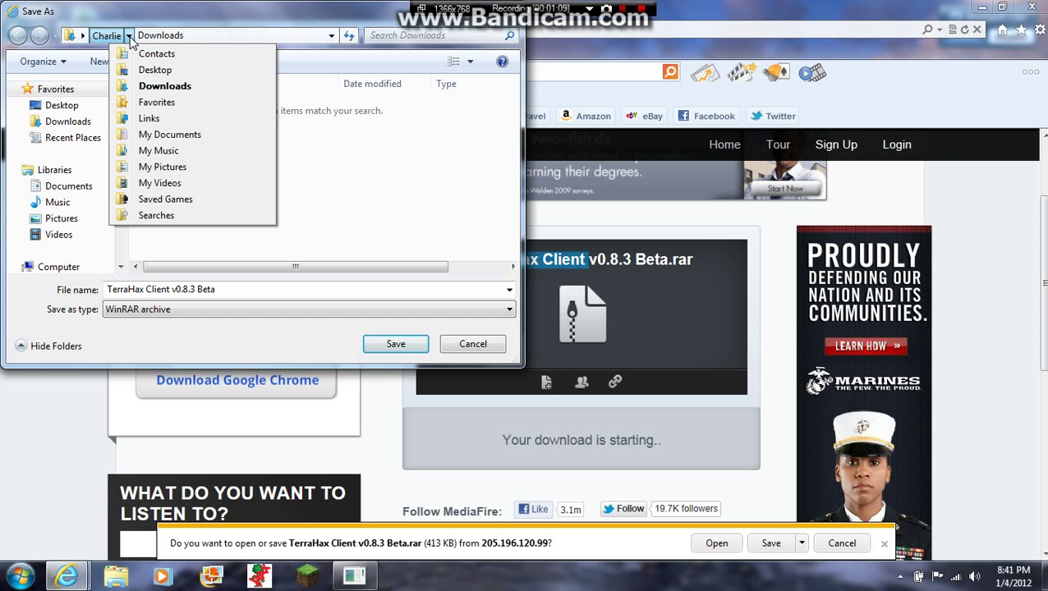
{"action": "left_click", "coordinate": [155, 70]}
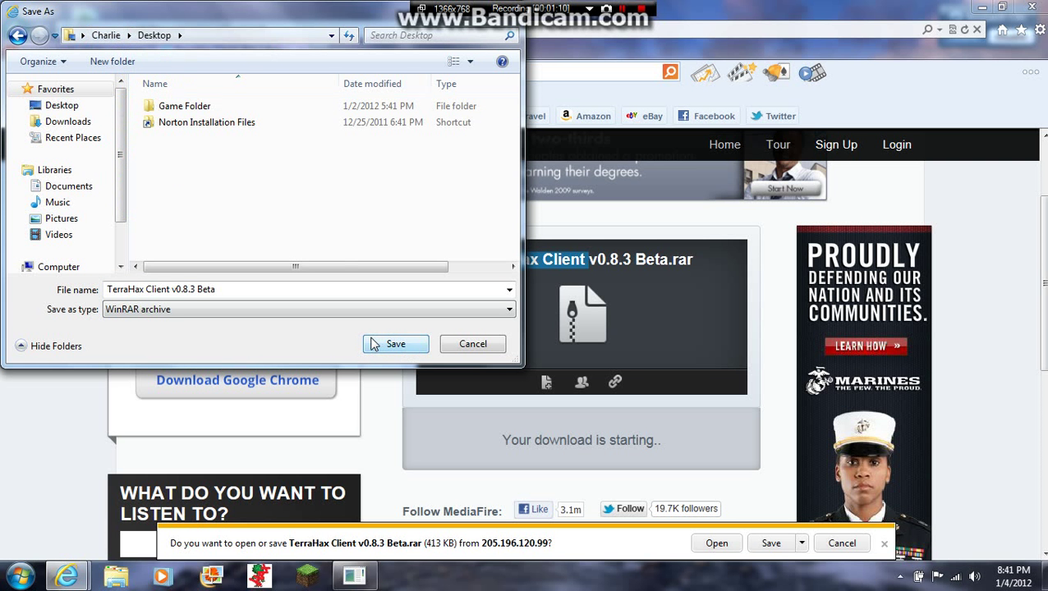
{"action": "left_click", "coordinate": [395, 343]}
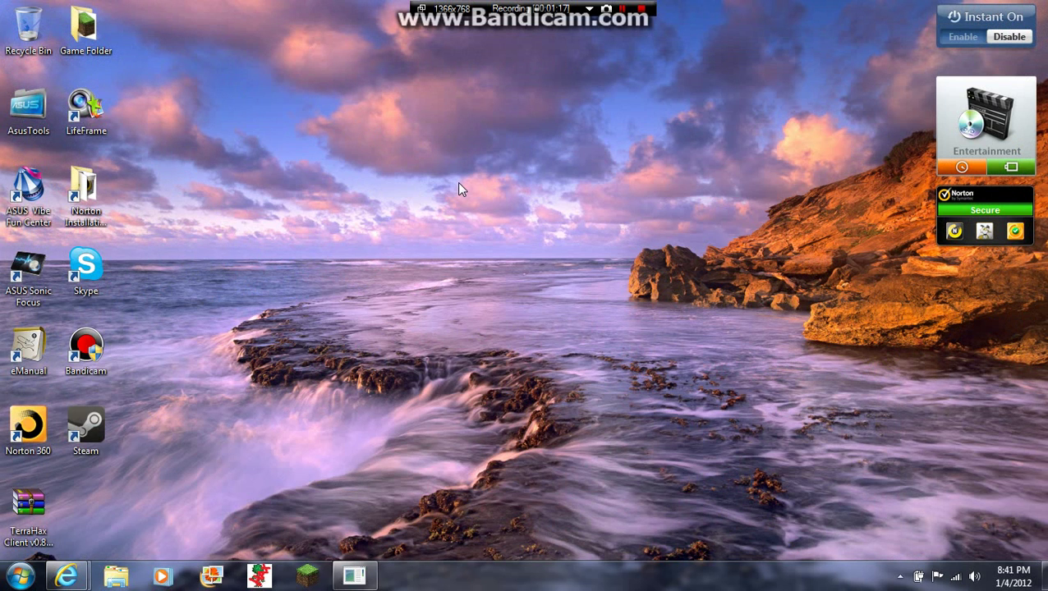
Create a 'terraria' desktop folder and preview the TerraHax archive's contents in WinRAR.
{"action": "left_click_drag", "start_coordinate": [28, 501], "coordinate": [472, 176]}
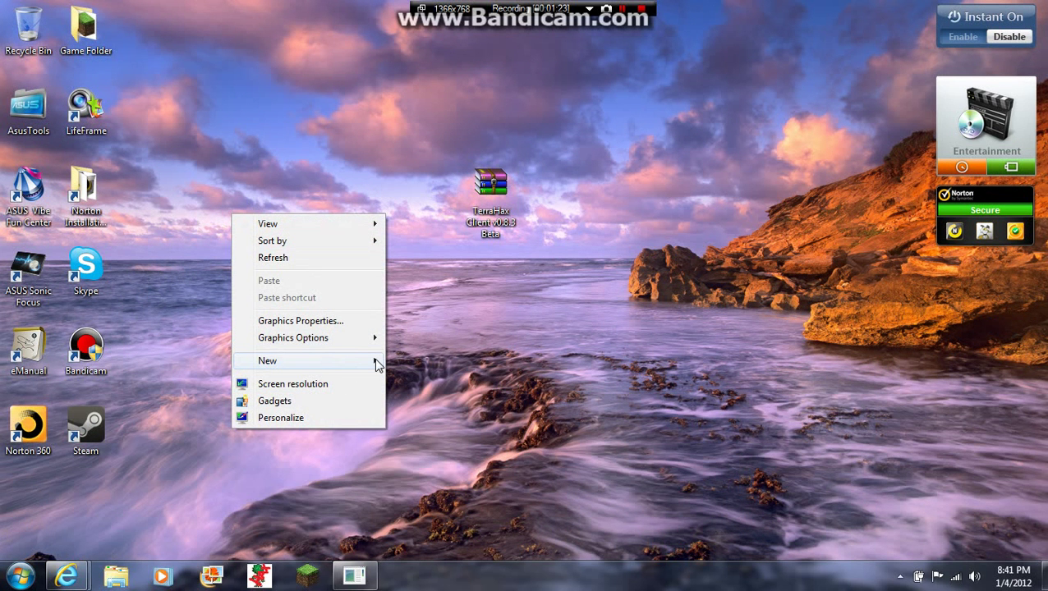
{"action": "left_click", "coordinate": [267, 361]}
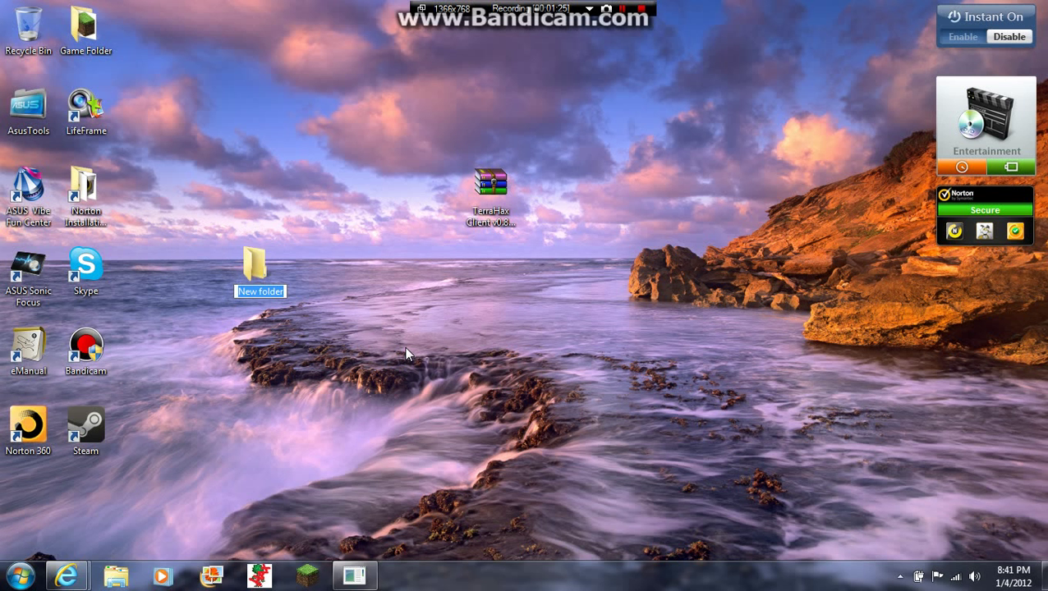
{"action": "type", "text": "terraria"}
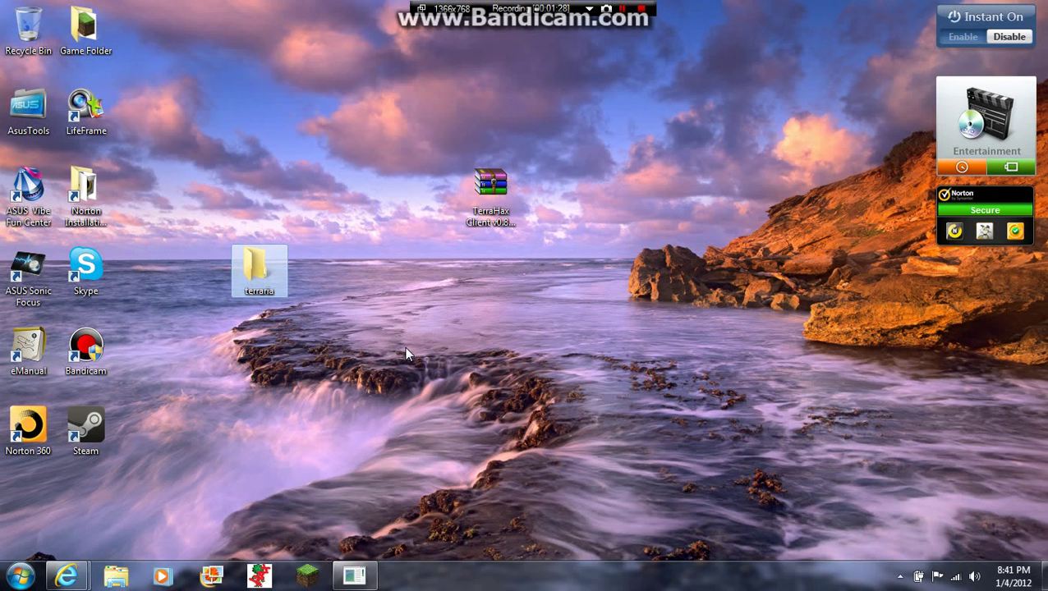
{"action": "left_click", "coordinate": [489, 182]}
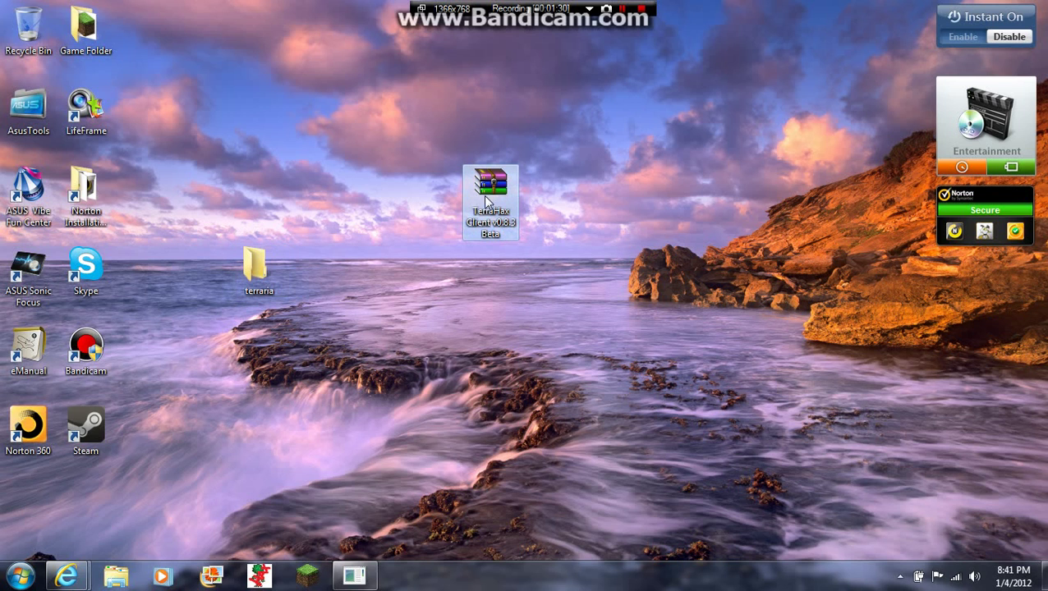
{"action": "double_click", "coordinate": [491, 203]}
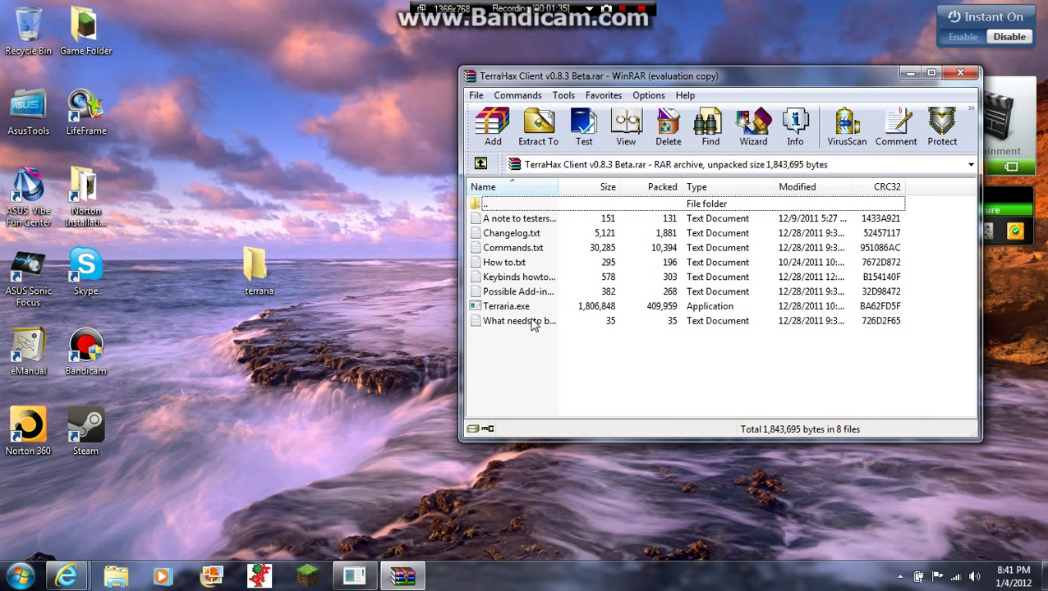
{"action": "left_click", "coordinate": [959, 73]}
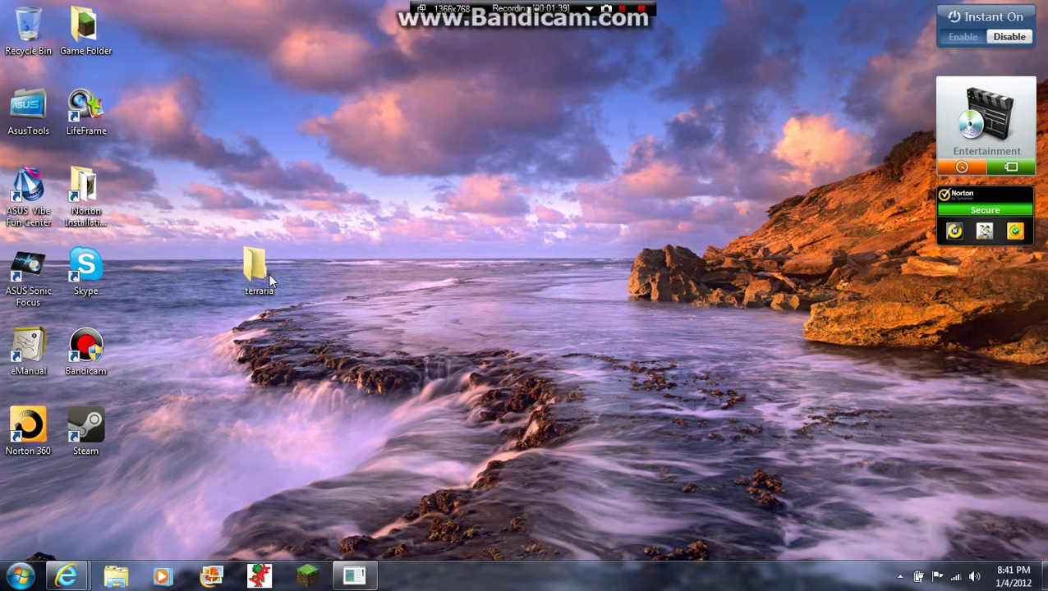
{"action": "double_click", "coordinate": [259, 267]}
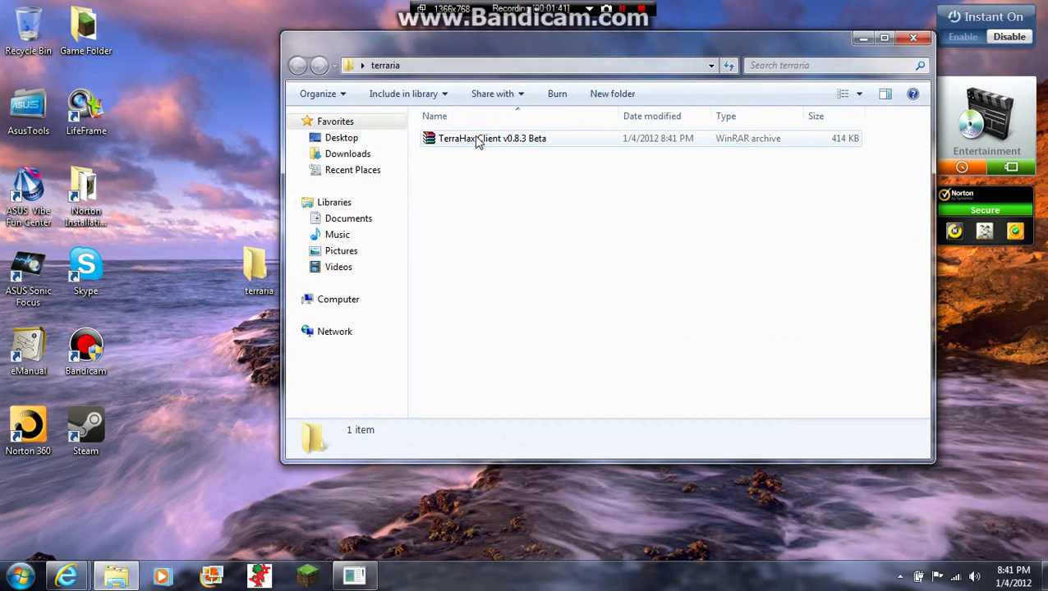
{"action": "right_click", "coordinate": [476, 138]}
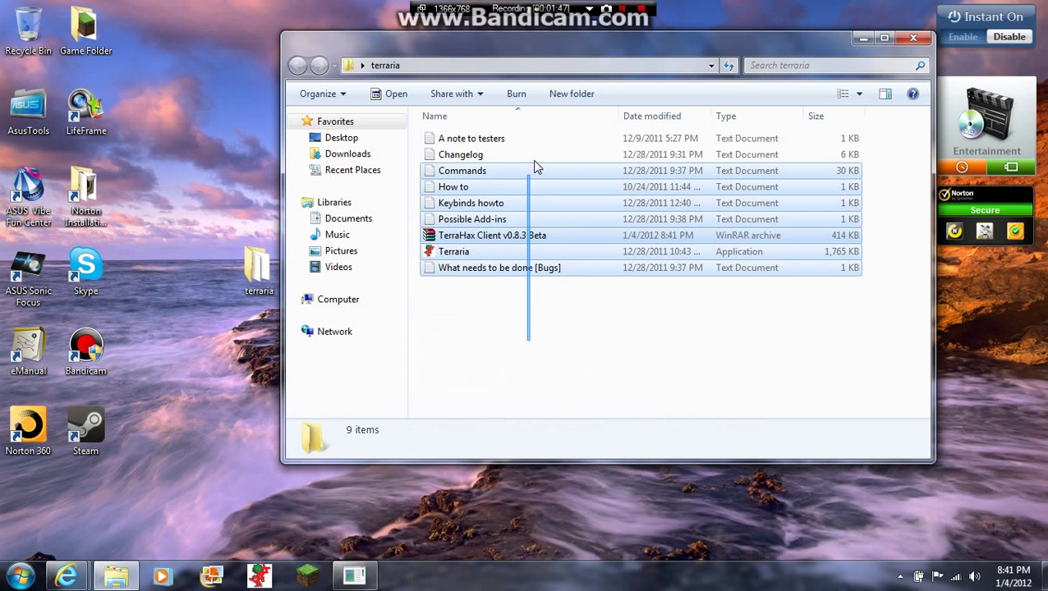
{"action": "key", "text": "ctrl+a"}
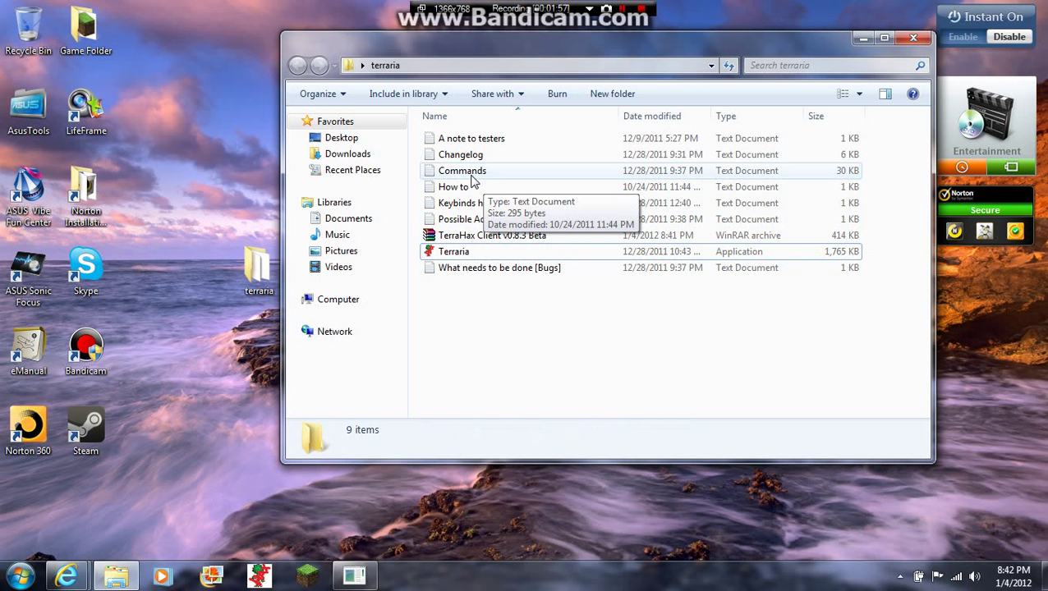
{"action": "left_click", "coordinate": [453, 251]}
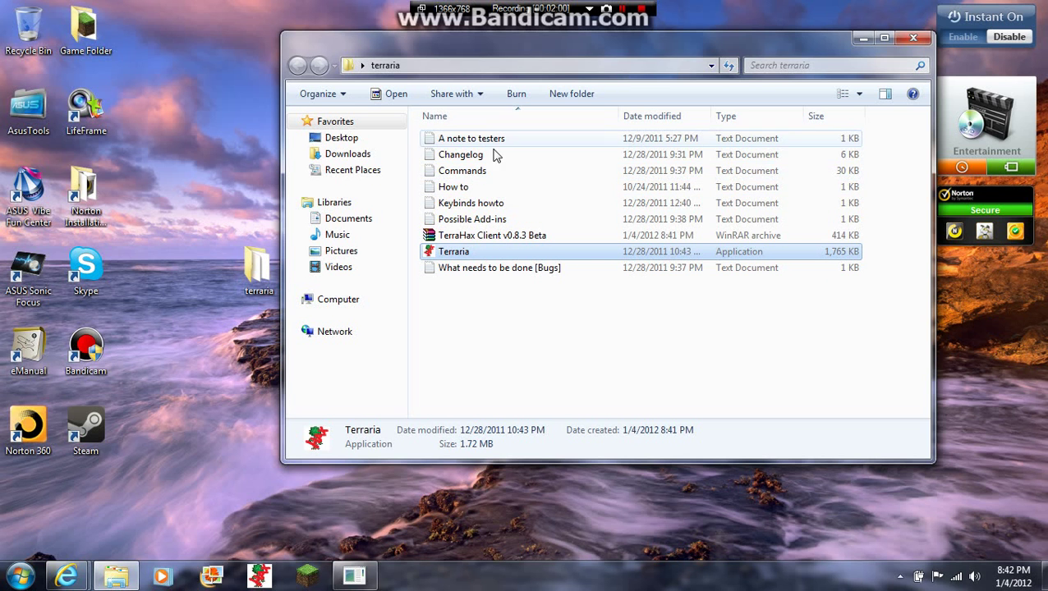
{"action": "left_click", "coordinate": [461, 170]}
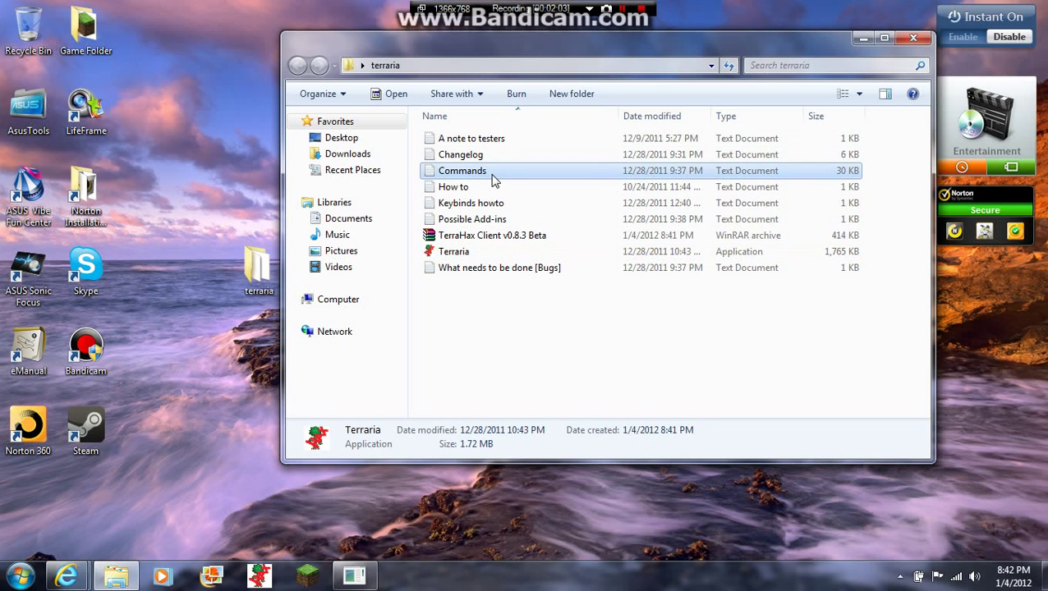
Open Commands.txt in Notepad and scroll through the TerraHax command list.
{"action": "double_click", "coordinate": [461, 170]}
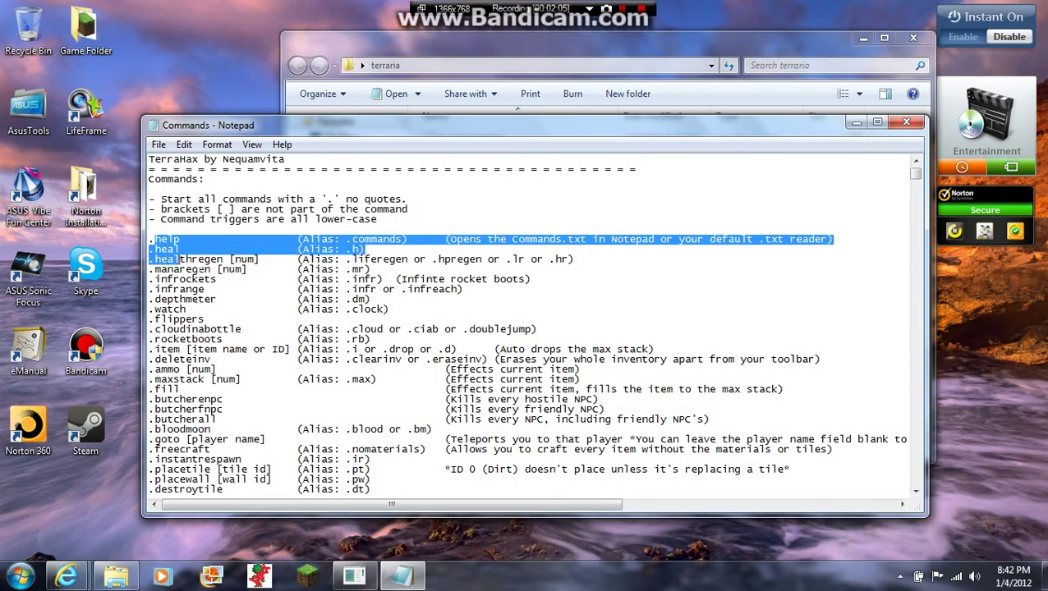
{"action": "scroll", "scroll_direction": "down", "scroll_amount": 3}
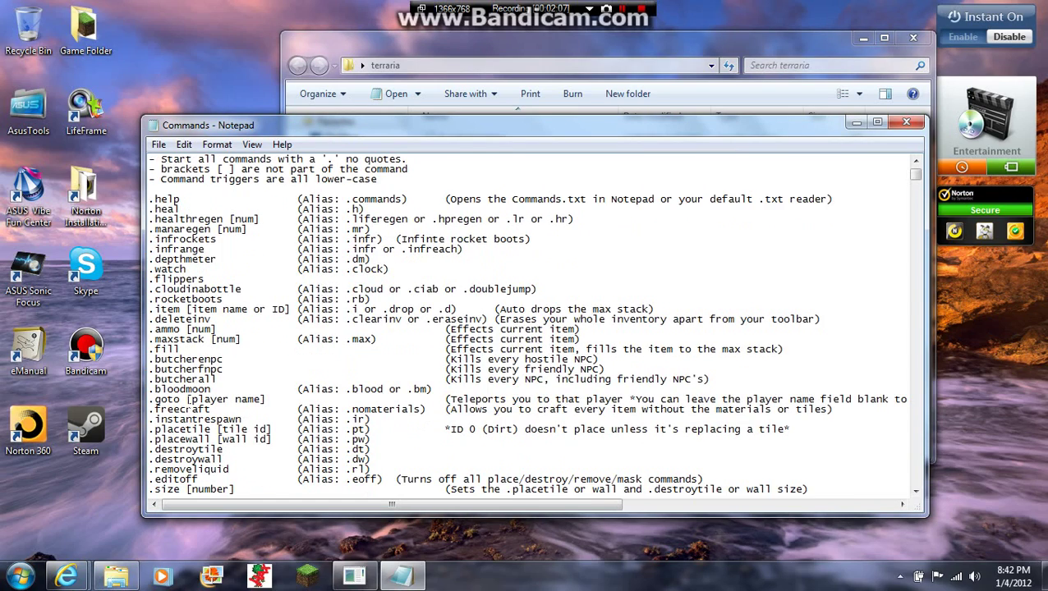
{"action": "scroll", "scroll_direction": "down", "scroll_amount": 3}
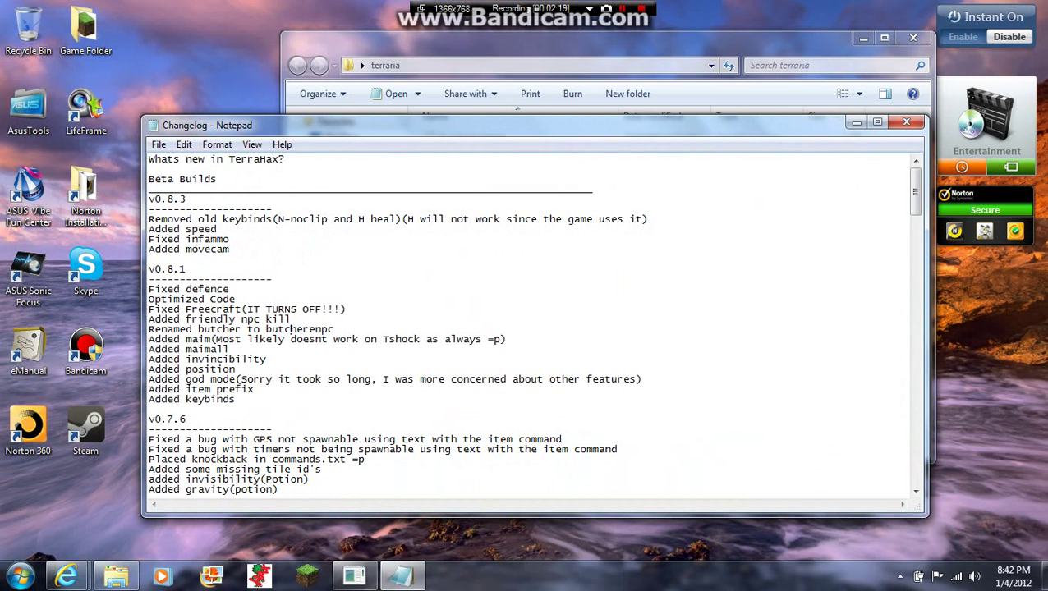
{"action": "mouse_move", "coordinate": [923, 138]}
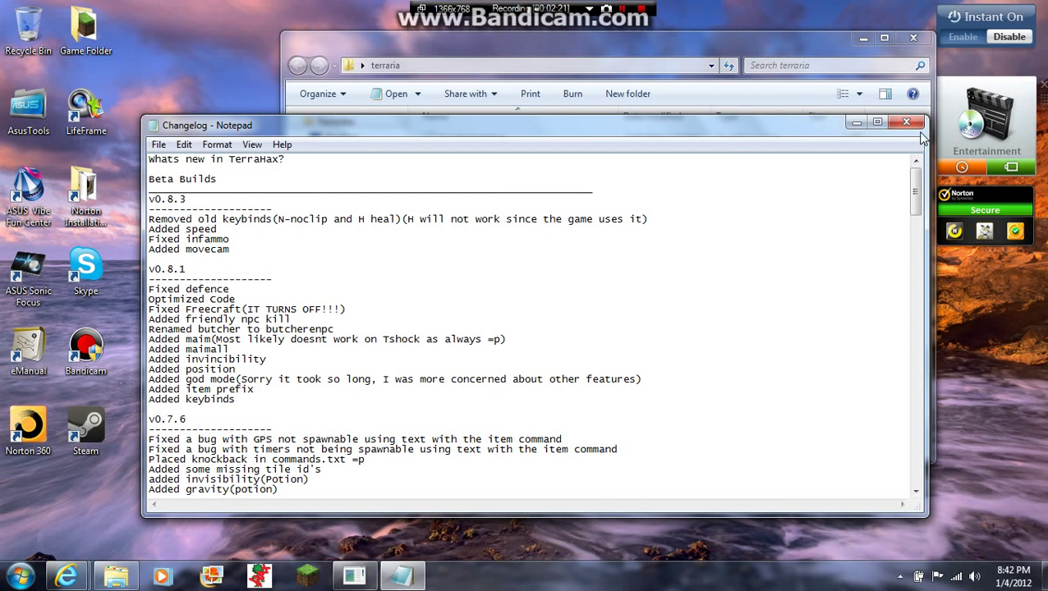
Close the changelog, launch Terraria.exe, and dismiss the content-load error dialog.
{"action": "left_click", "coordinate": [906, 125]}
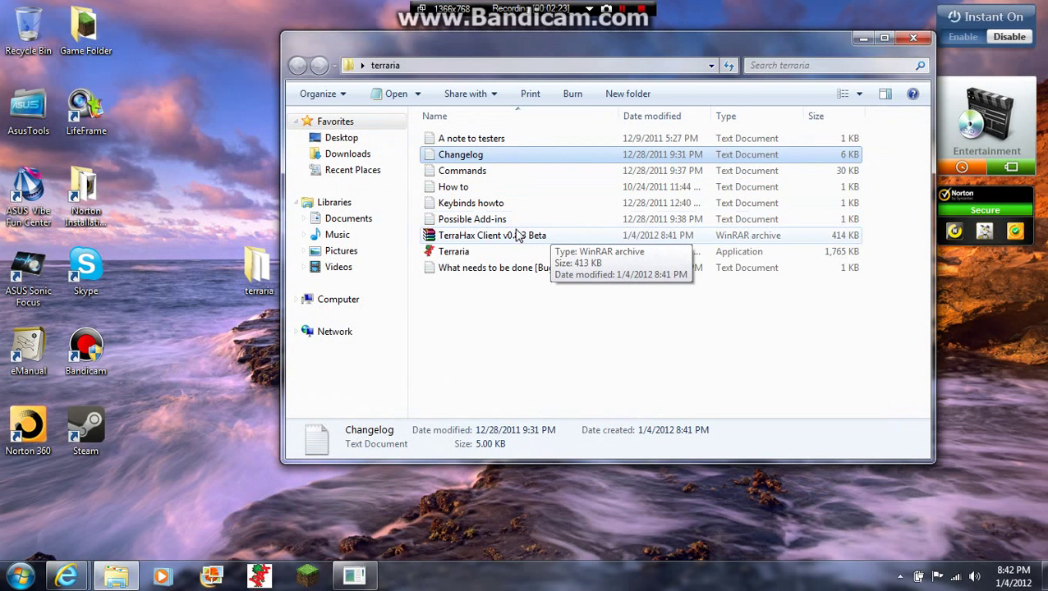
{"action": "left_click", "coordinate": [491, 235]}
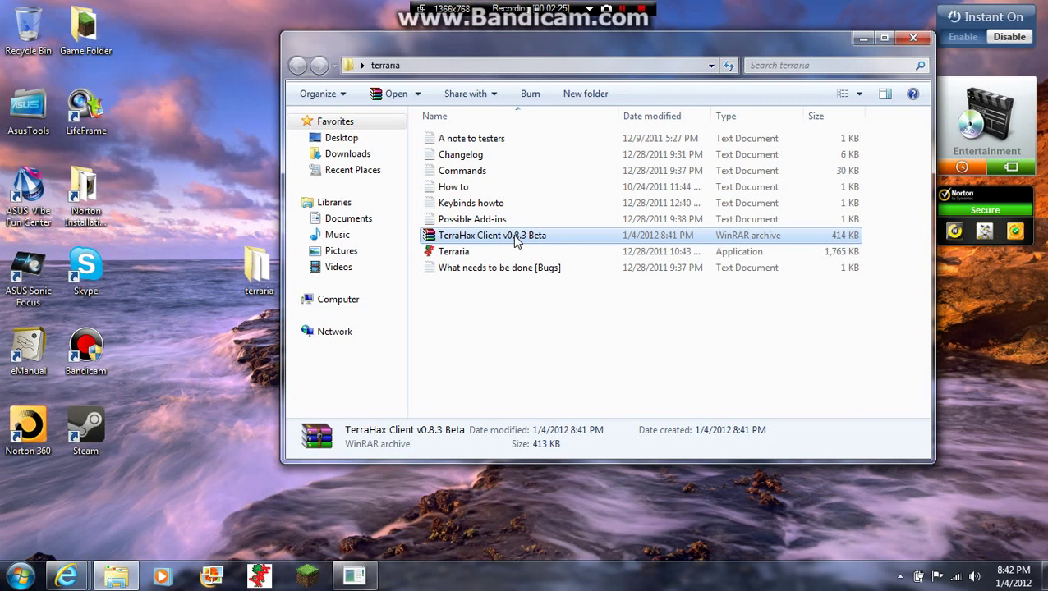
{"action": "left_click", "coordinate": [454, 252]}
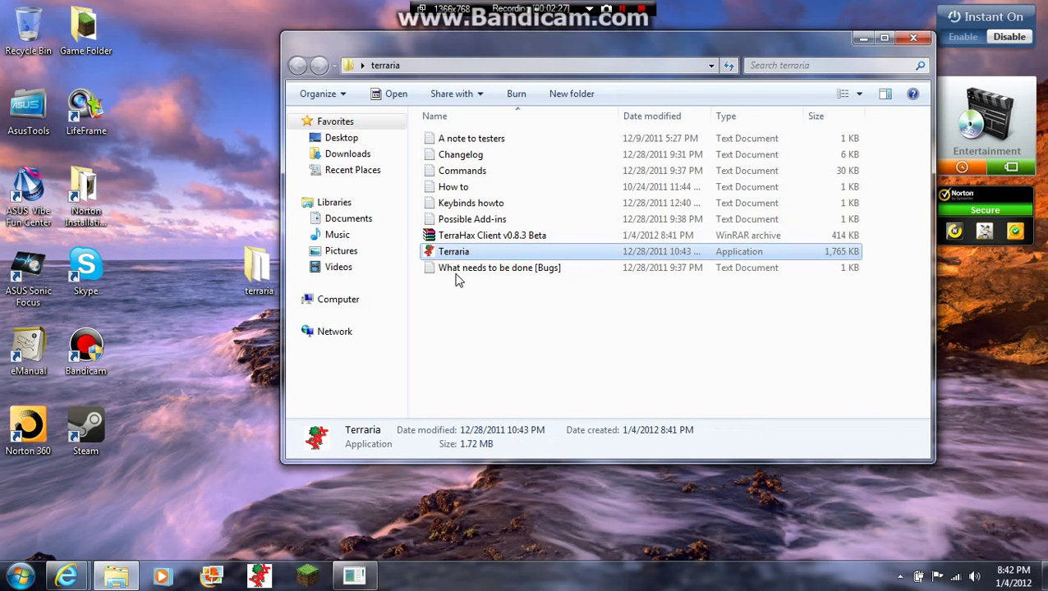
{"action": "double_click", "coordinate": [453, 252]}
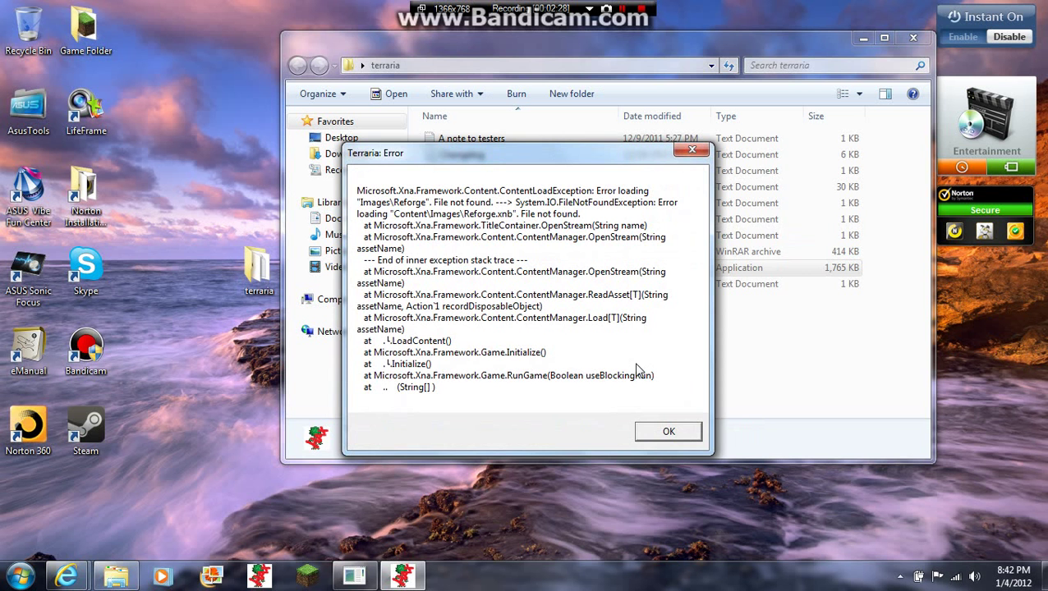
{"action": "left_click", "coordinate": [668, 431]}
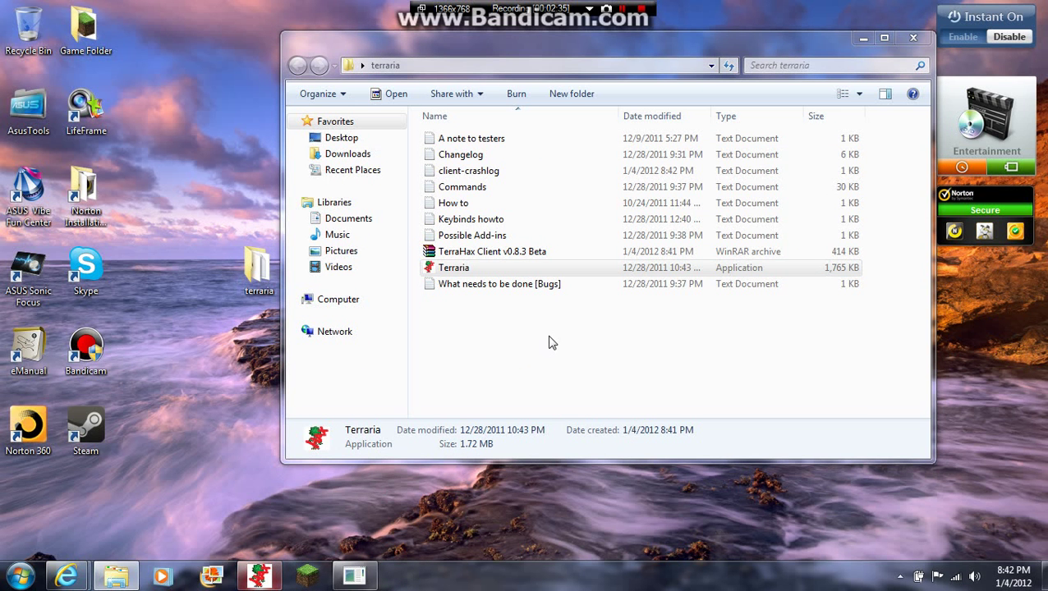
{"action": "mouse_move", "coordinate": [568, 323]}
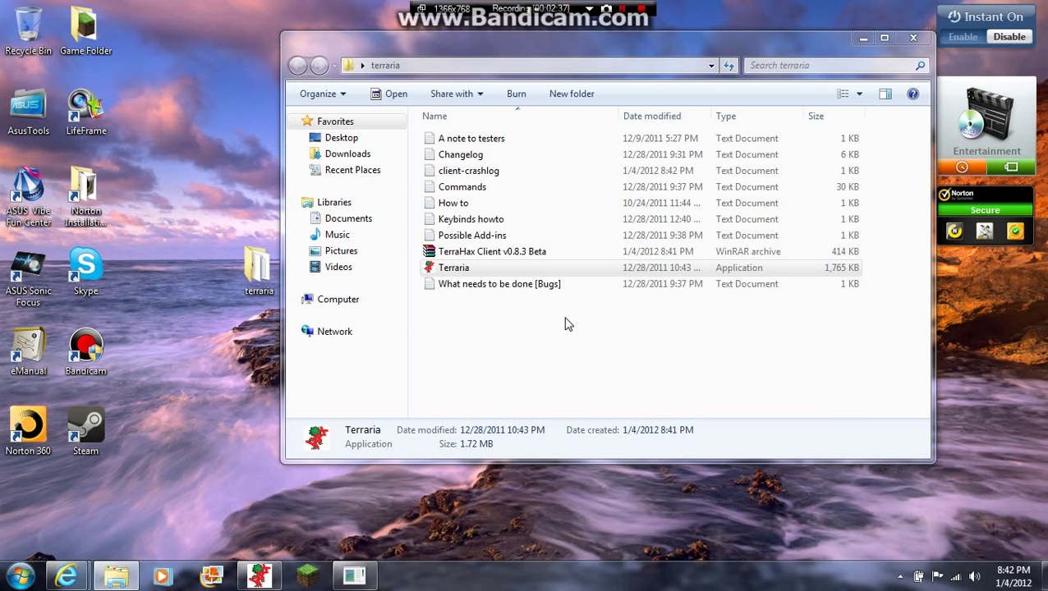
Relaunch Terraria.exe, open Settings, then go Back to the TerraHax Mod v0.8.3 main menu.
{"action": "double_click", "coordinate": [453, 267]}
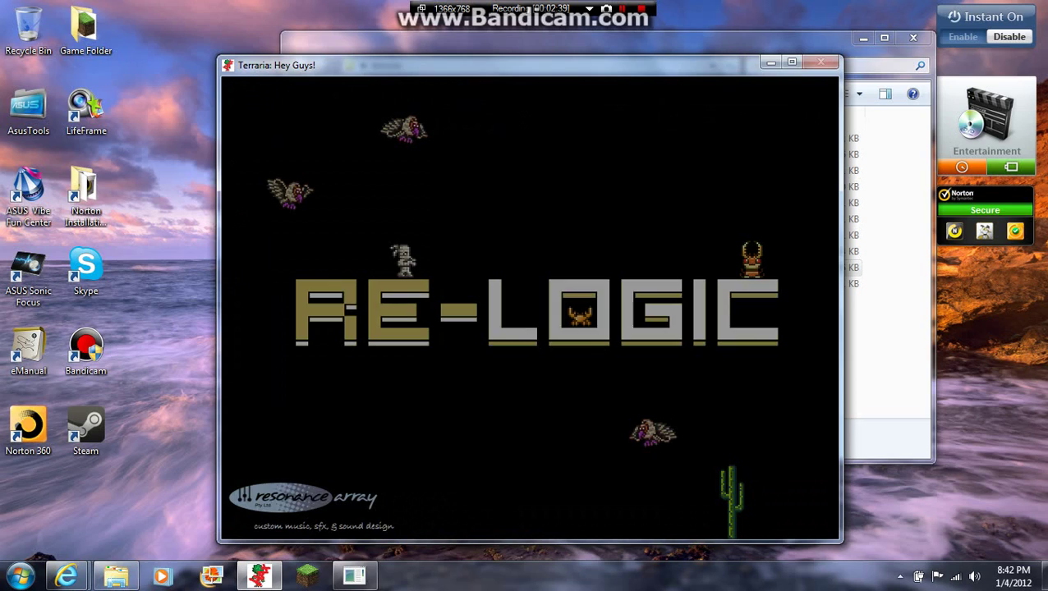
{"action": "mouse_move", "coordinate": [754, 8]}
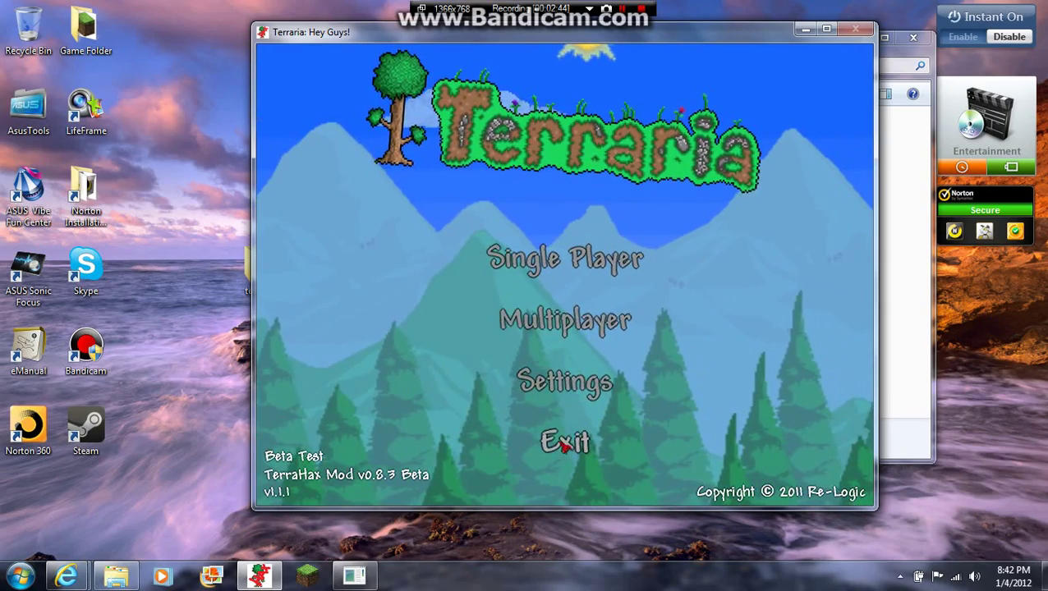
{"action": "left_click", "coordinate": [564, 382]}
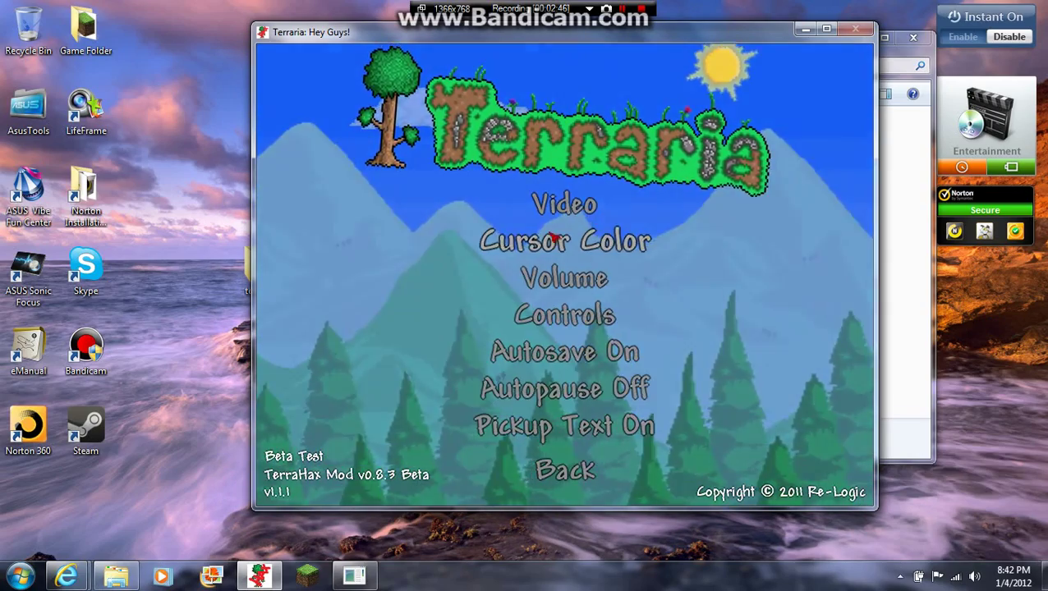
{"action": "left_click", "coordinate": [564, 470]}
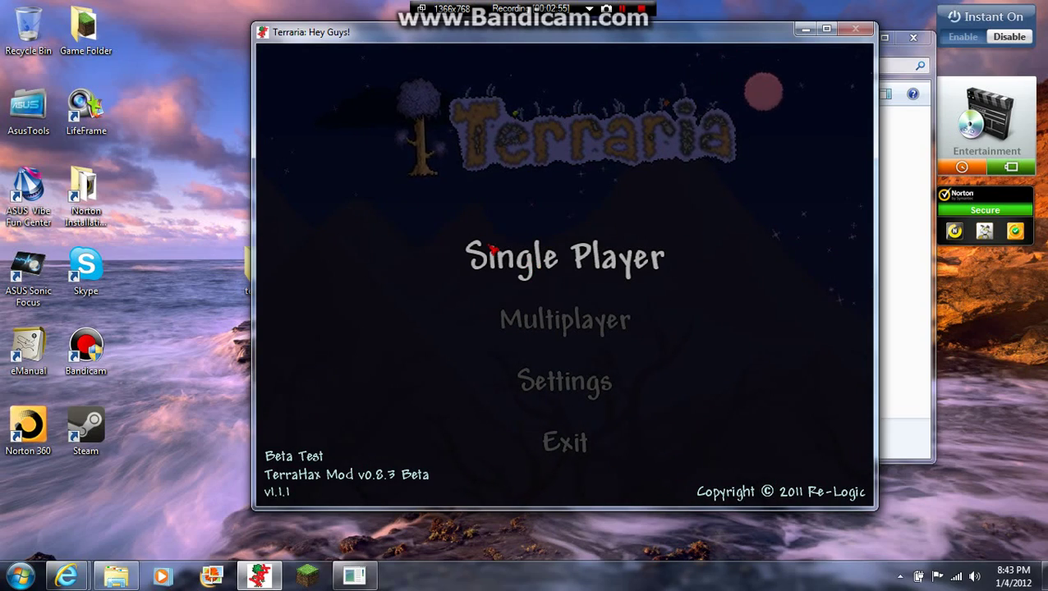
{"action": "left_click", "coordinate": [564, 256]}
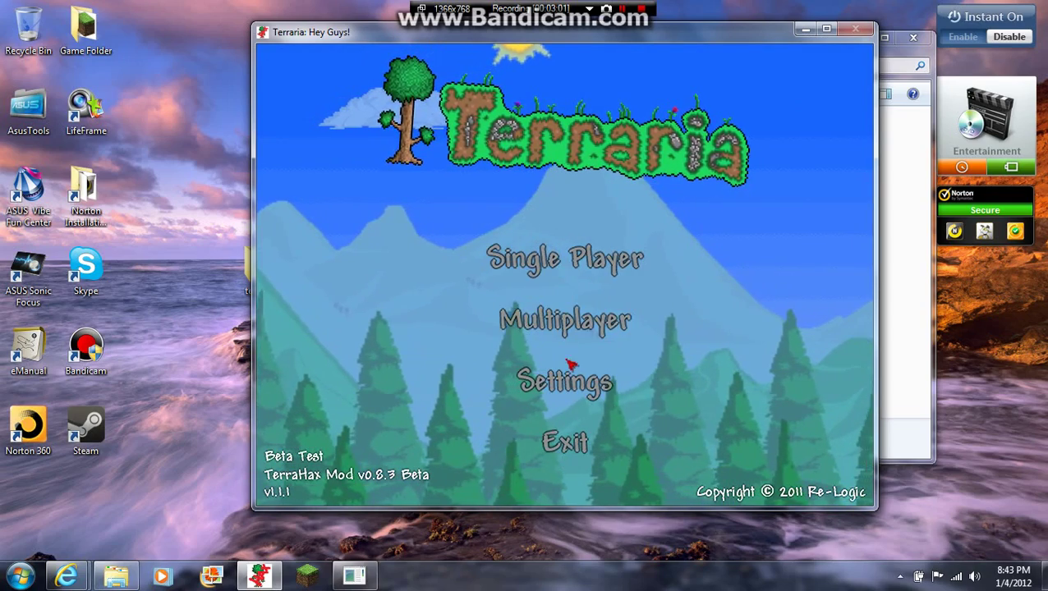
Choose Single Player to enter a world with the 400-life modded character.
{"action": "left_click", "coordinate": [565, 257]}
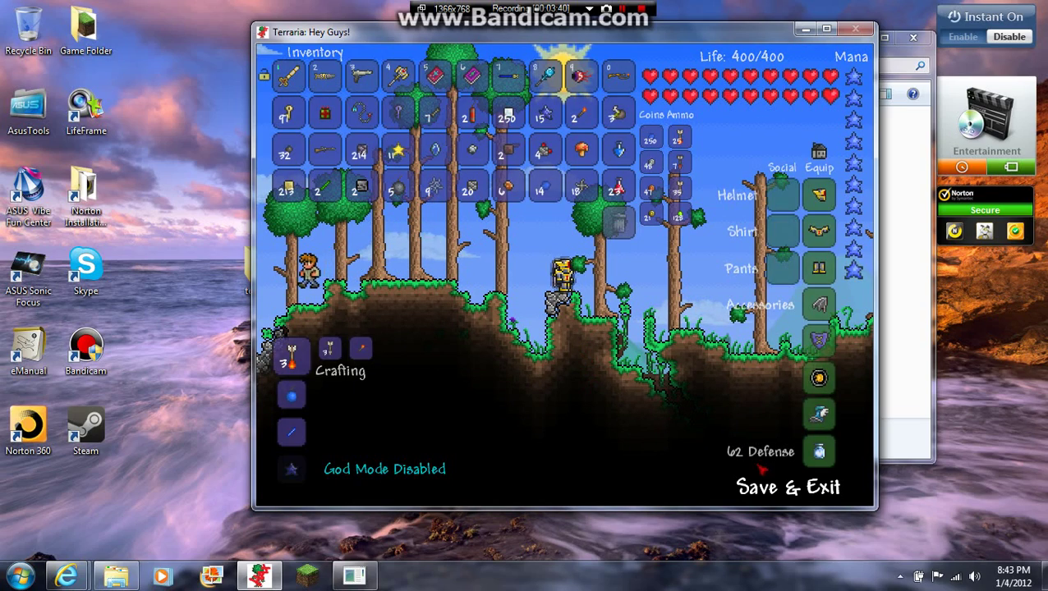
Save & Exit the world, then join the local server through Multiplayer, accepting the password.
{"action": "left_click", "coordinate": [786, 487]}
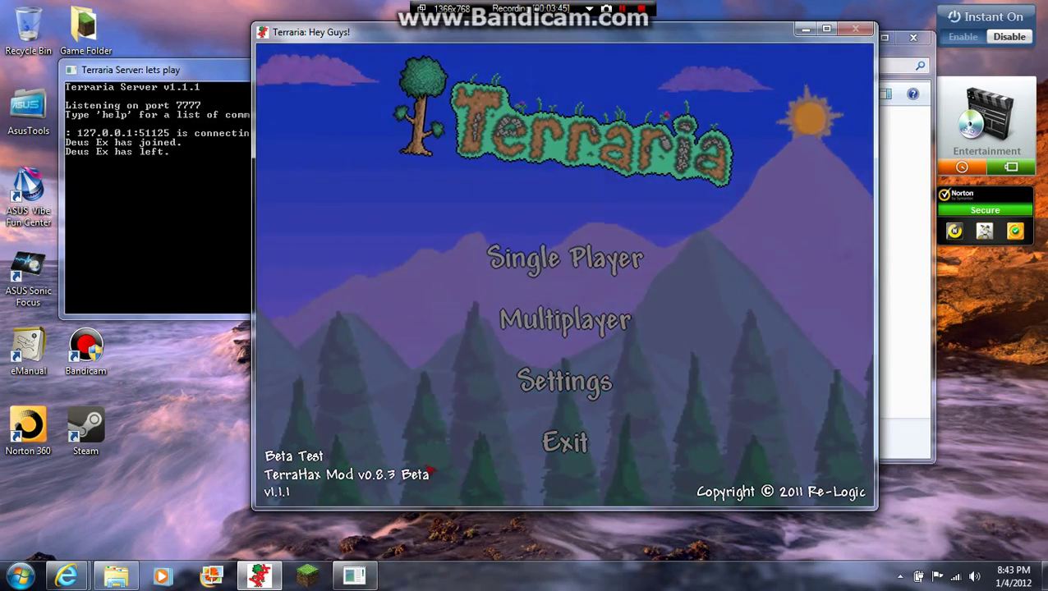
{"action": "left_click", "coordinate": [564, 257]}
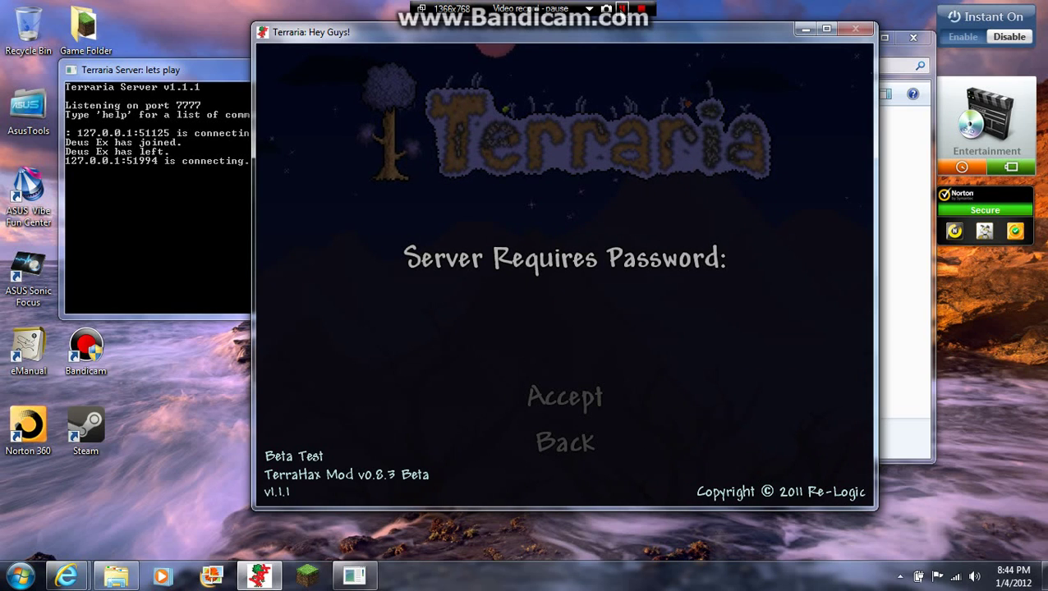
{"action": "left_click", "coordinate": [564, 397]}
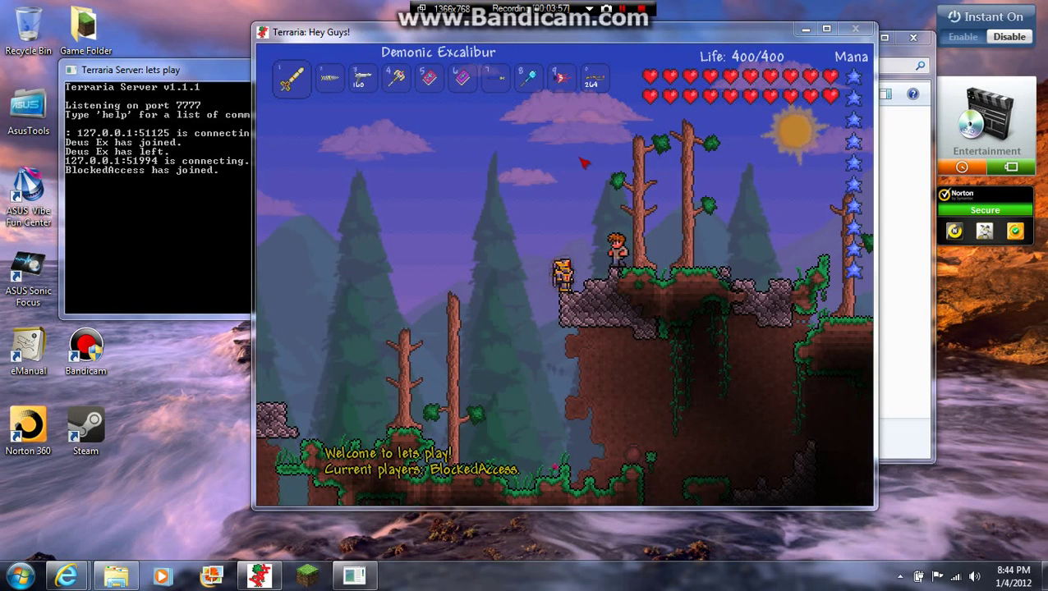